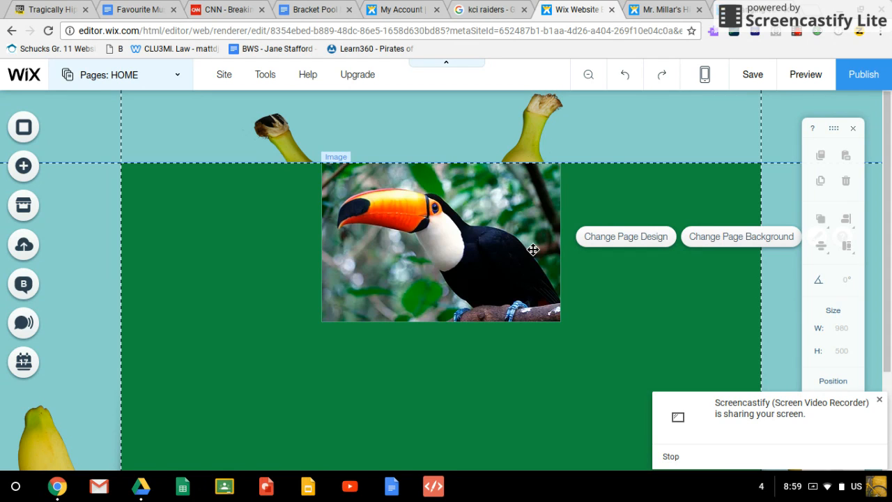
{"action": "mouse_move", "coordinate": [522, 230]}
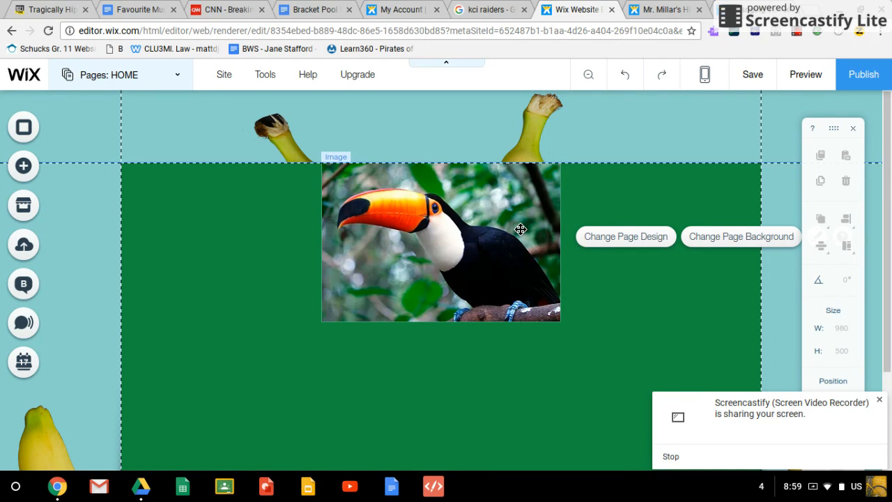
{"action": "mouse_move", "coordinate": [425, 226]}
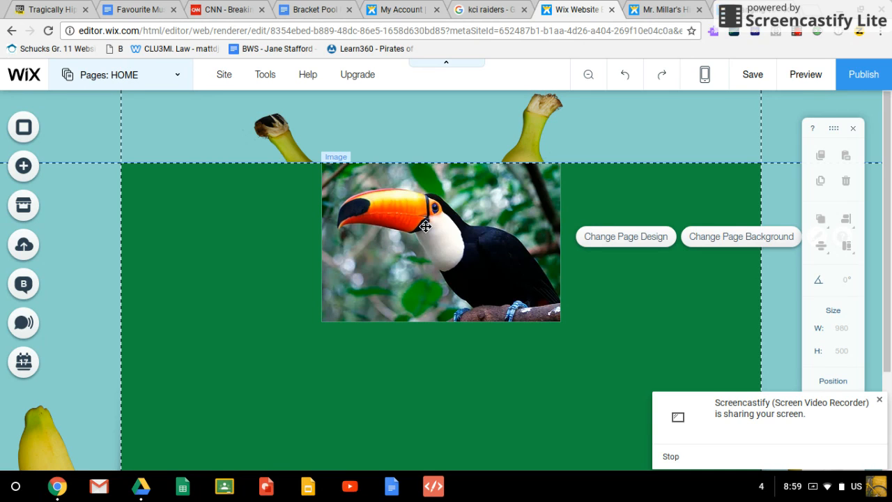
Step: Delete the toucan image from the home page, leaving the green section empty
{"action": "left_click", "coordinate": [425, 226]}
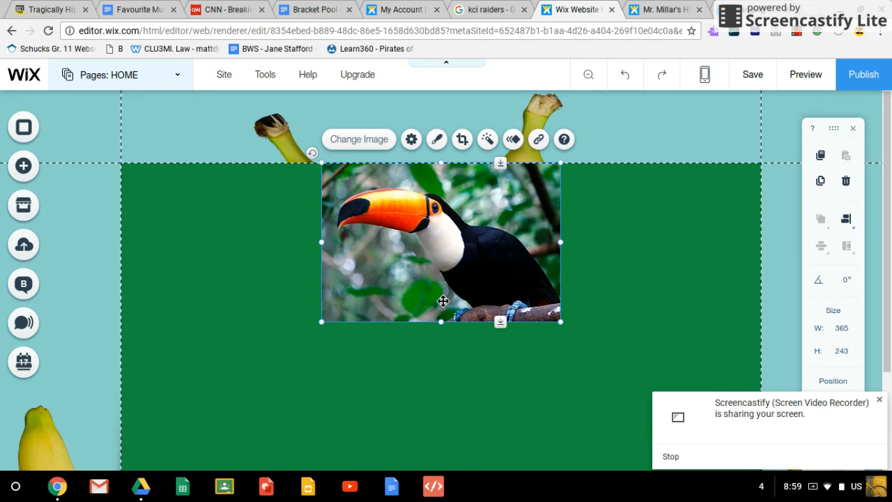
{"action": "key", "text": "Delete"}
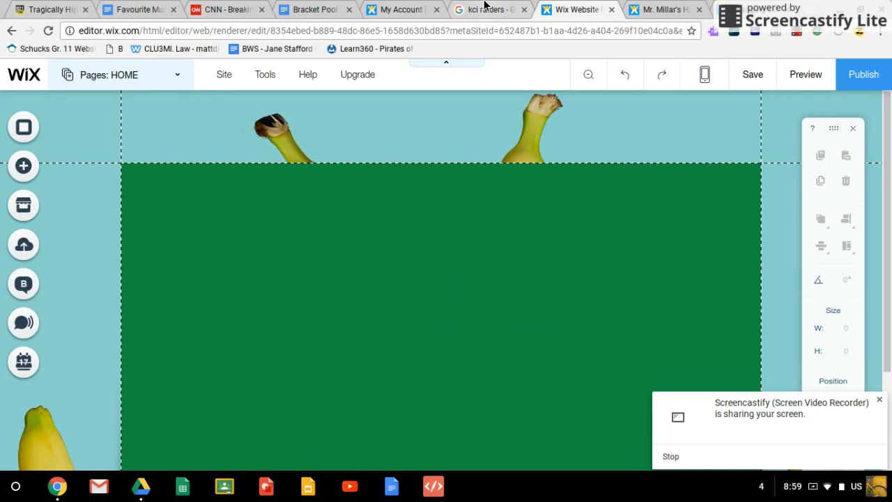
Step: Preview the KCI Raiders logo in the 'kci raiders' Google Images results
{"action": "left_click", "coordinate": [488, 10]}
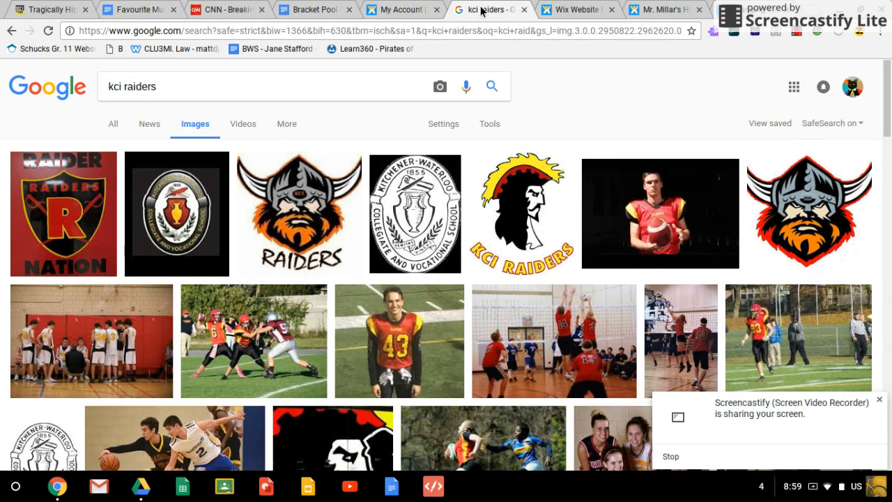
{"action": "mouse_move", "coordinate": [521, 206]}
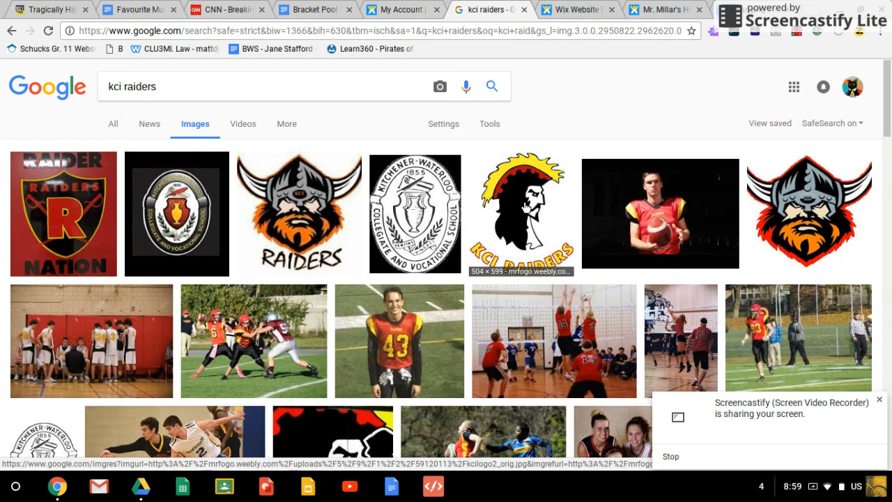
{"action": "left_click", "coordinate": [521, 212]}
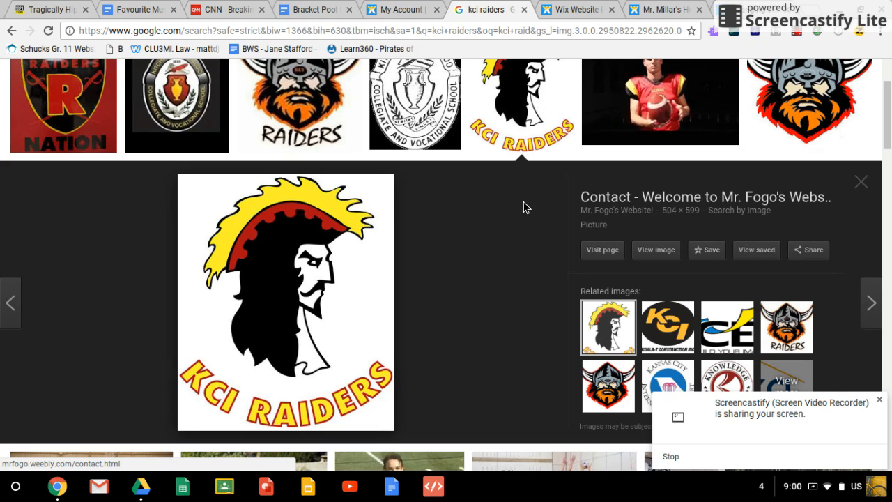
{"action": "mouse_move", "coordinate": [304, 286]}
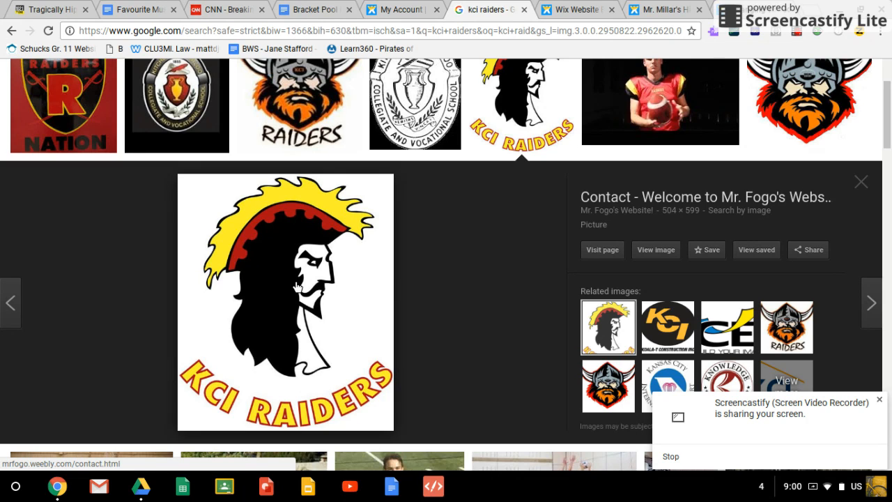
Step: Save the logo image into Downloads as kcilogo2_orig.jpg and dismiss the download notice
{"action": "right_click", "coordinate": [300, 286]}
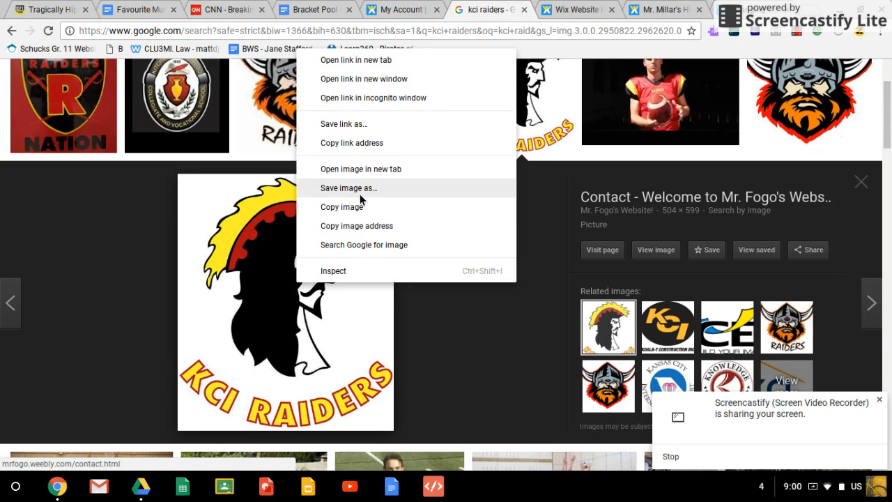
{"action": "mouse_move", "coordinate": [363, 196]}
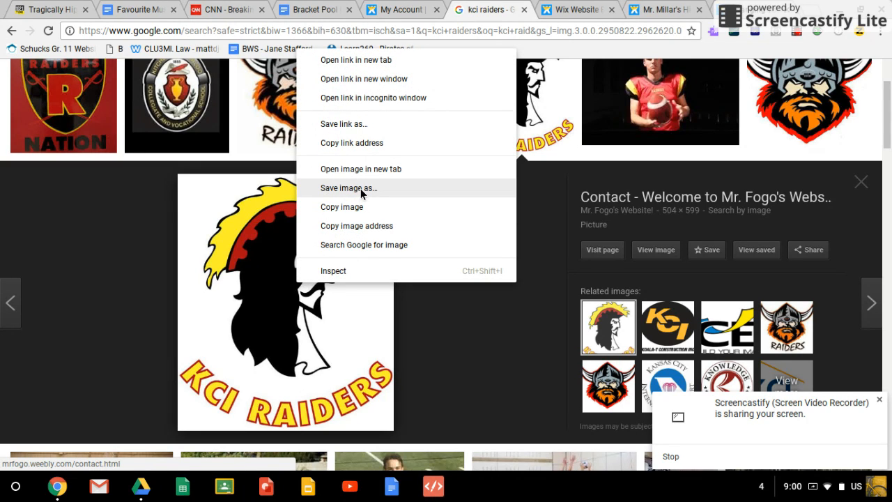
{"action": "left_click", "coordinate": [349, 187]}
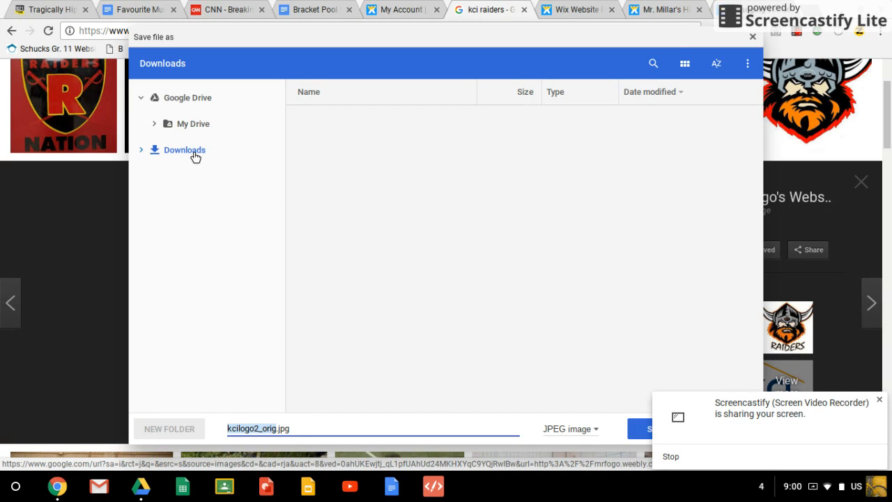
{"action": "left_click", "coordinate": [184, 150]}
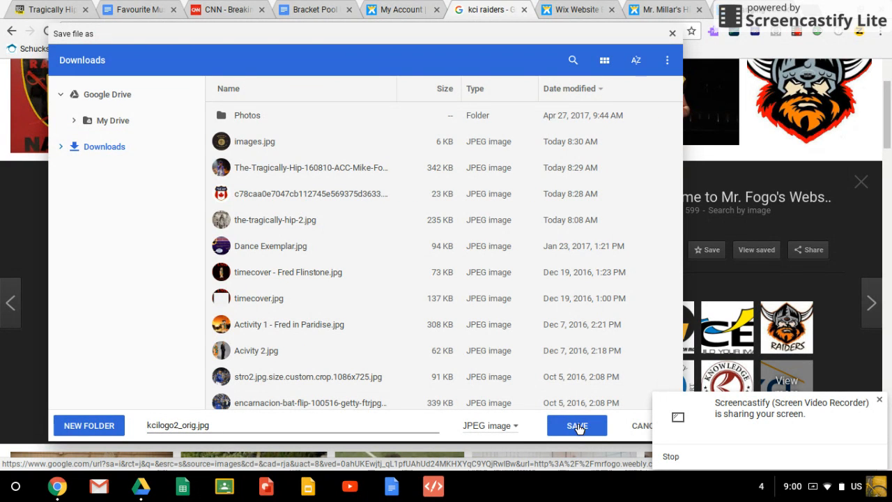
{"action": "left_click", "coordinate": [577, 425]}
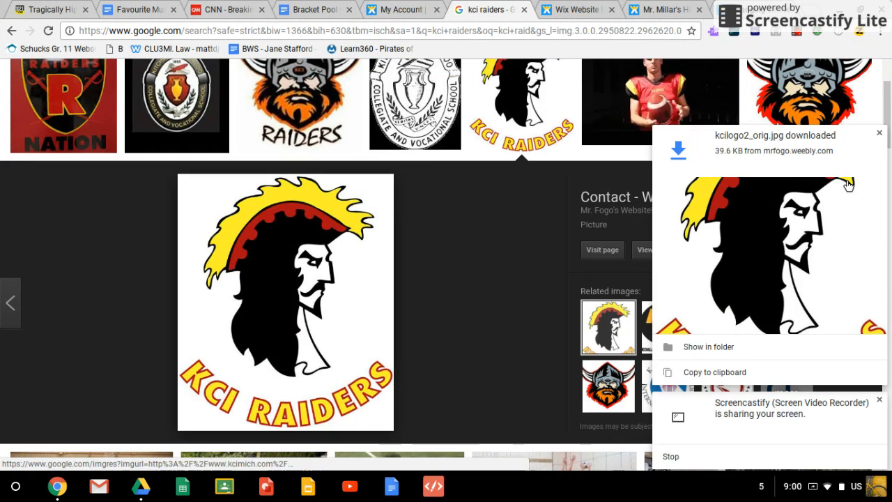
{"action": "left_click", "coordinate": [878, 131]}
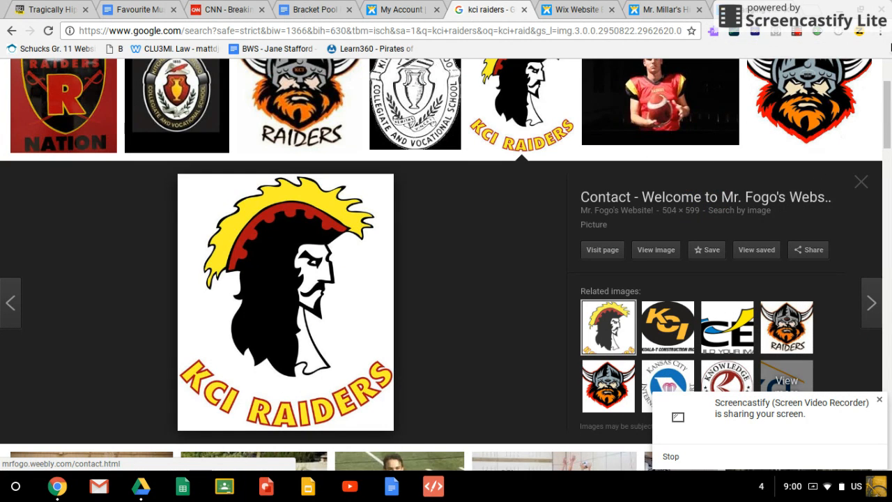
{"action": "mouse_move", "coordinate": [890, 34]}
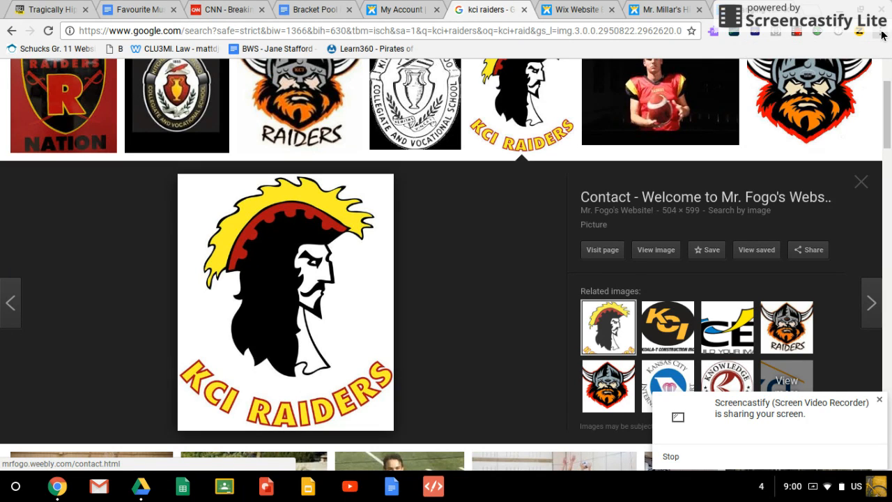
Step: Show kcilogo2_orig.jpg in its folder from Chrome's downloads list
{"action": "left_click", "coordinate": [884, 31]}
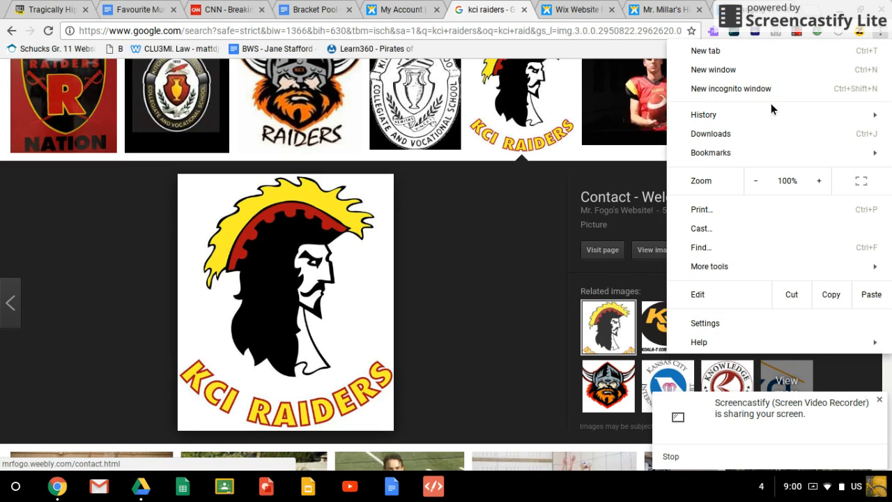
{"action": "left_click", "coordinate": [711, 134]}
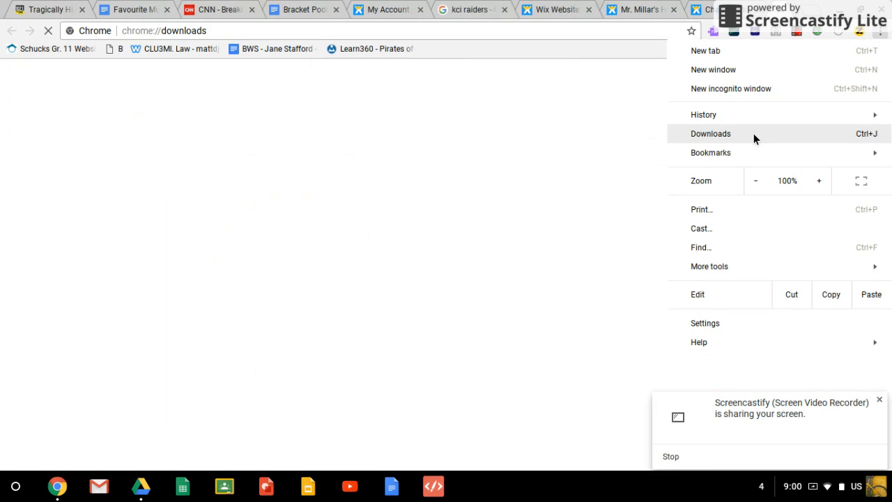
{"action": "left_click", "coordinate": [711, 134]}
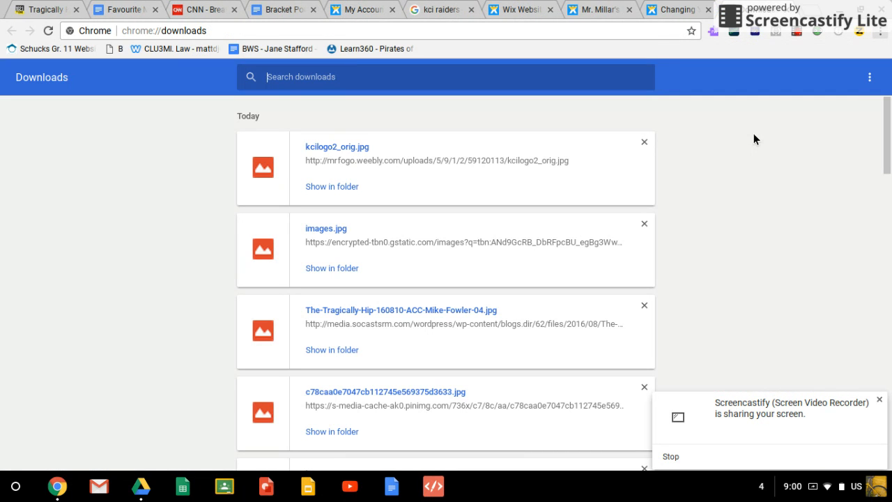
{"action": "mouse_move", "coordinate": [321, 152]}
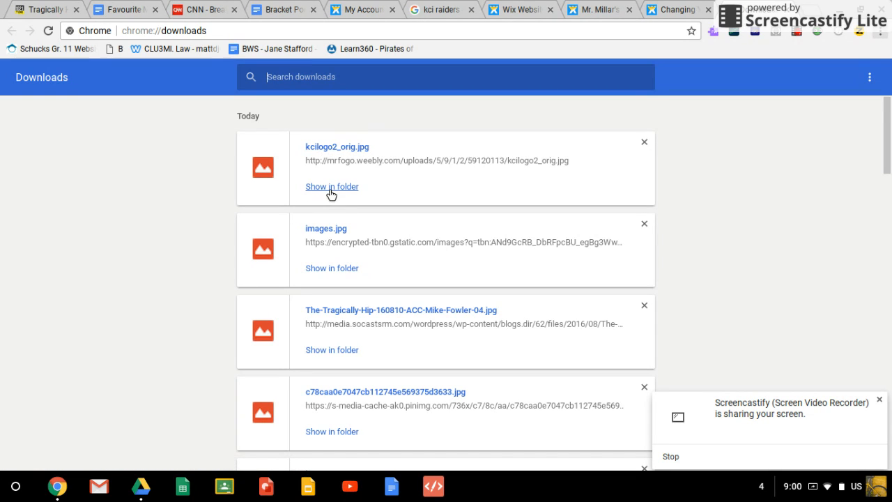
{"action": "left_click", "coordinate": [331, 187]}
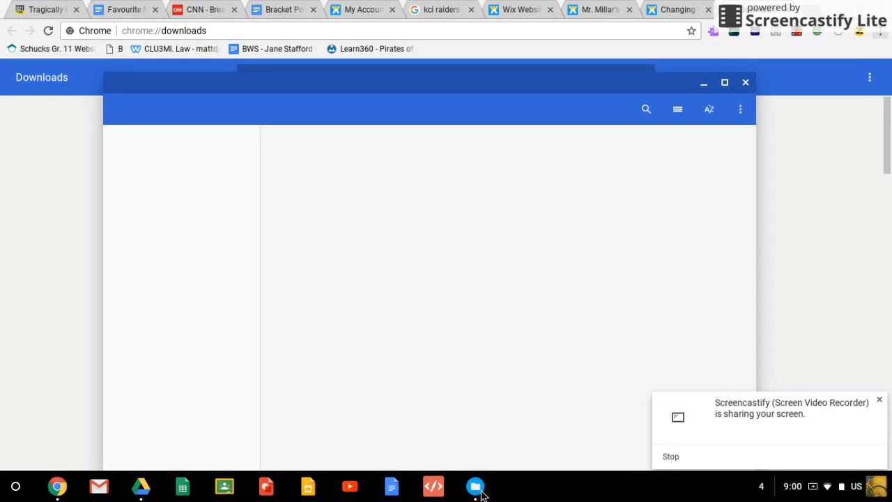
{"action": "mouse_move", "coordinate": [485, 491]}
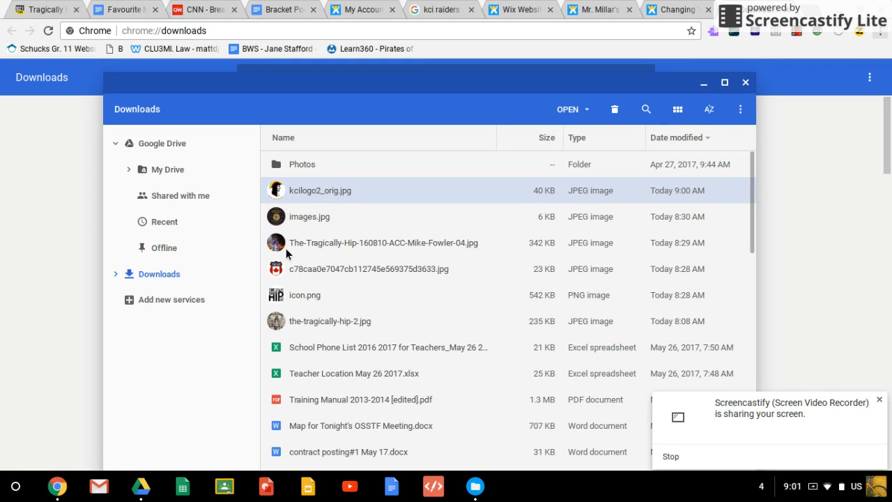
{"action": "mouse_move", "coordinate": [296, 92]}
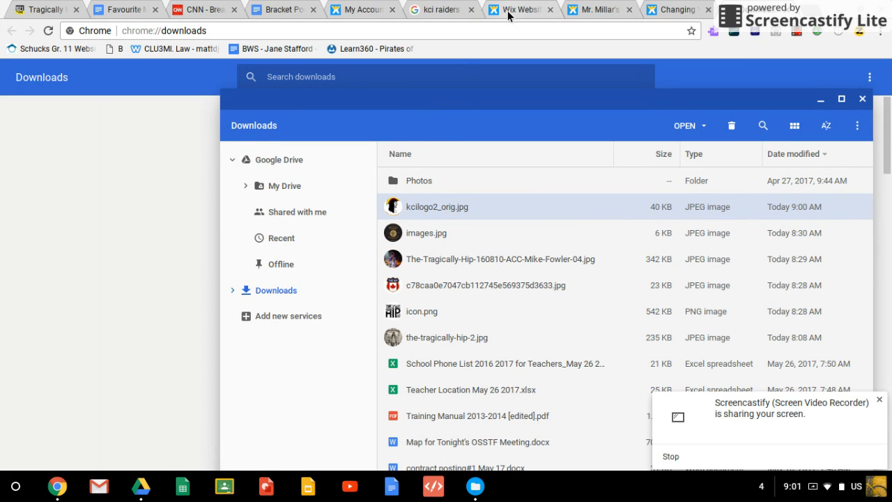
Step: Return to the Wix Editor and bring up Manage Your Images from My Uploads
{"action": "left_click", "coordinate": [519, 9]}
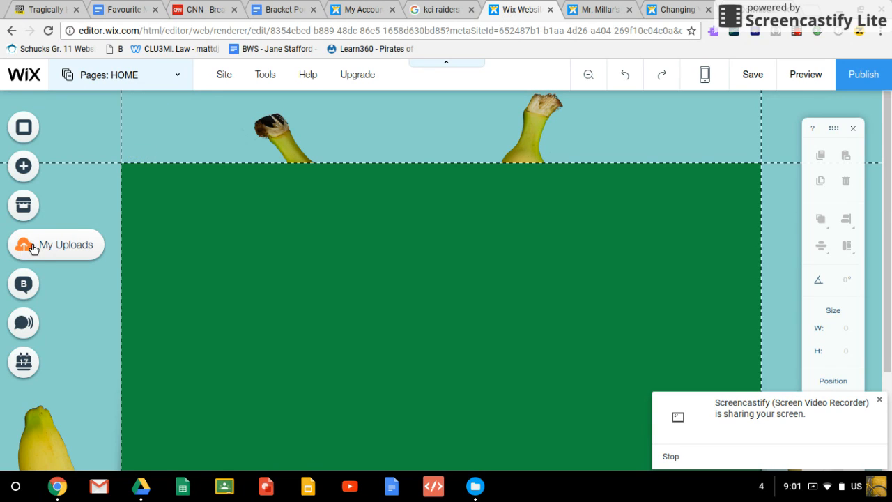
{"action": "mouse_move", "coordinate": [64, 248]}
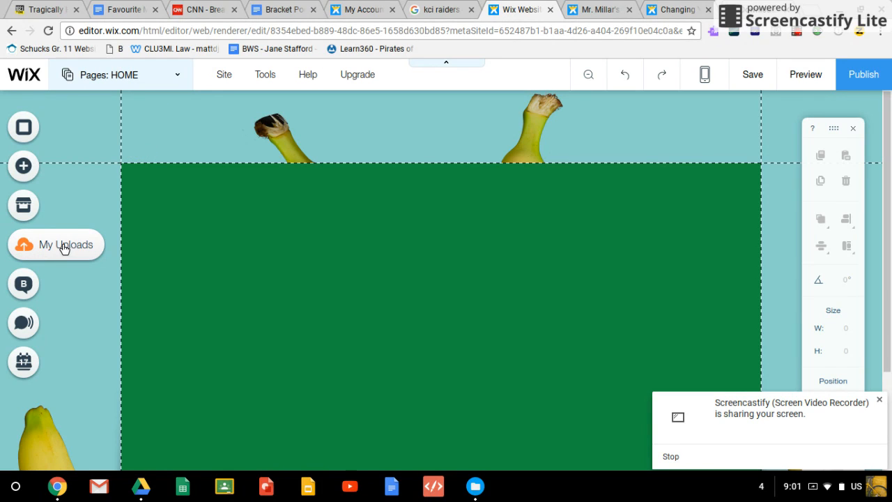
{"action": "left_click", "coordinate": [22, 244]}
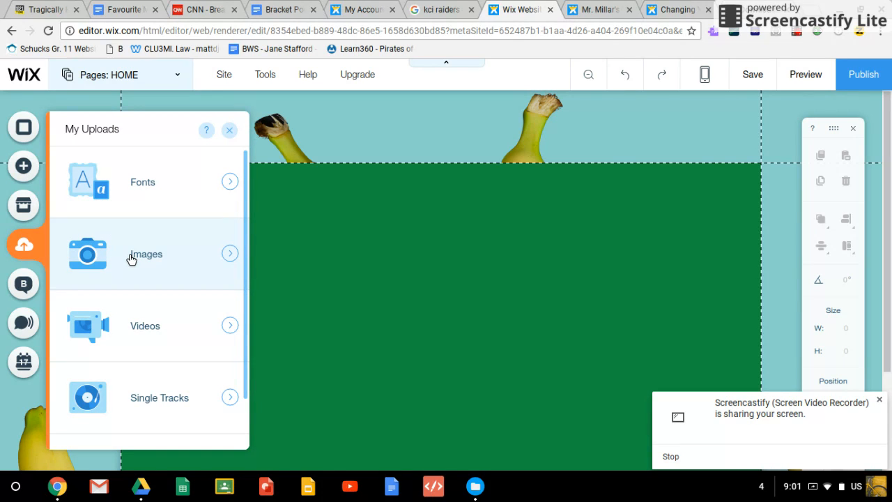
{"action": "left_click", "coordinate": [145, 254]}
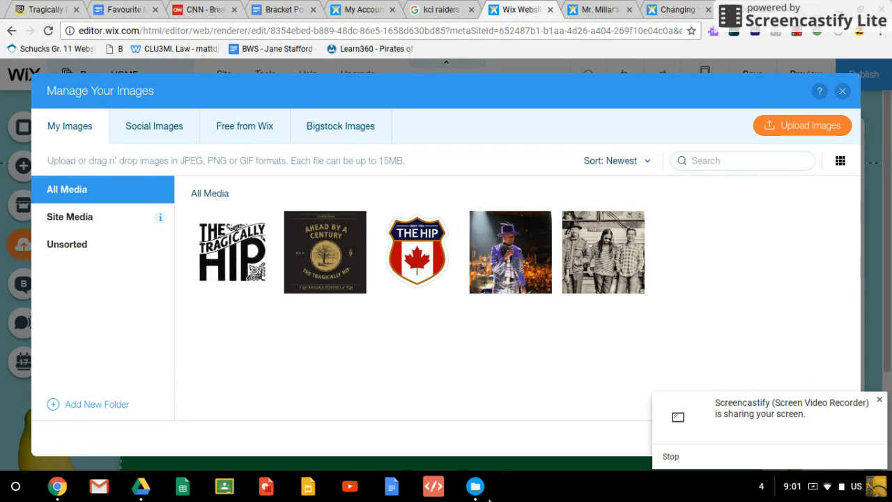
{"action": "mouse_move", "coordinate": [477, 486]}
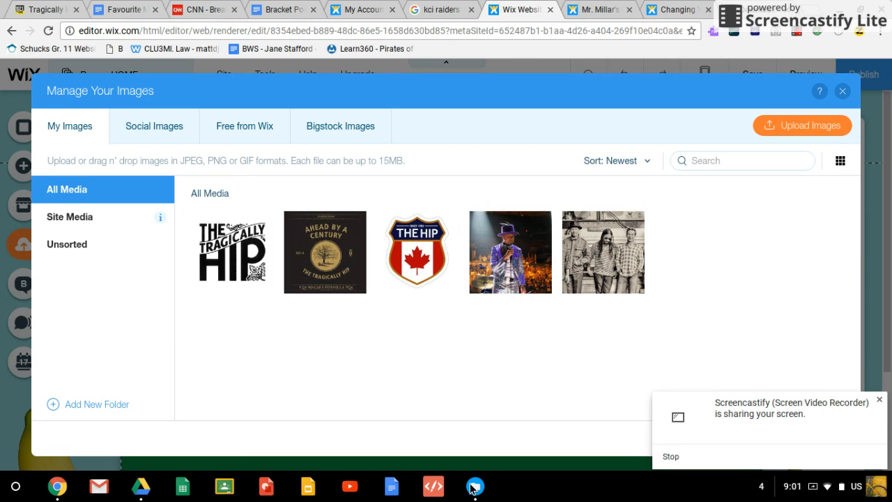
{"action": "mouse_move", "coordinate": [453, 364]}
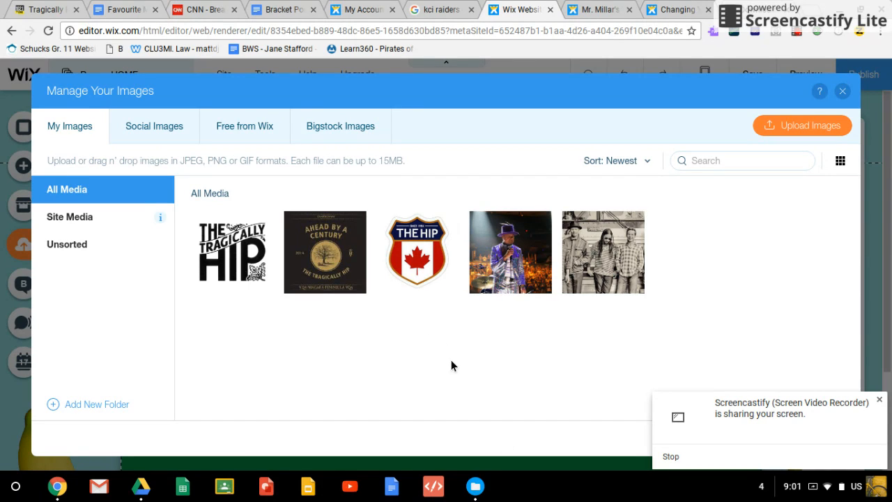
Step: Upload kcilogo2_orig.jpg to the site's image library and close the image manager
{"action": "left_click", "coordinate": [474, 485]}
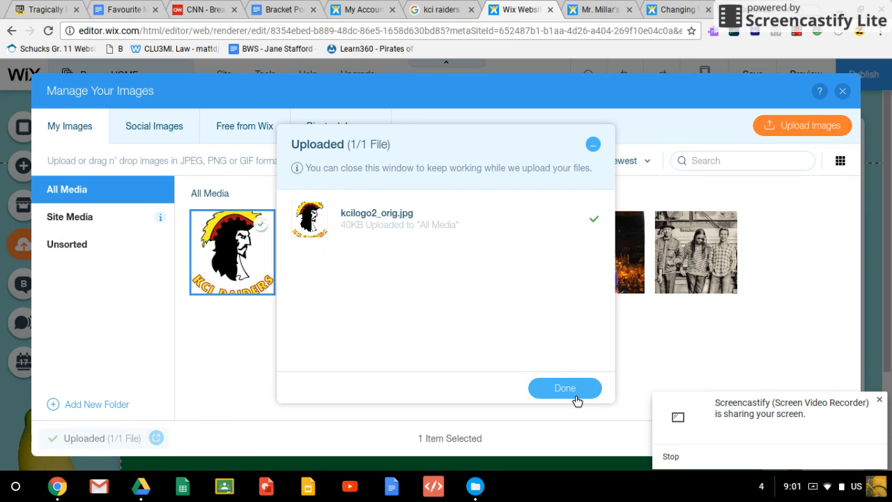
{"action": "left_click", "coordinate": [564, 387]}
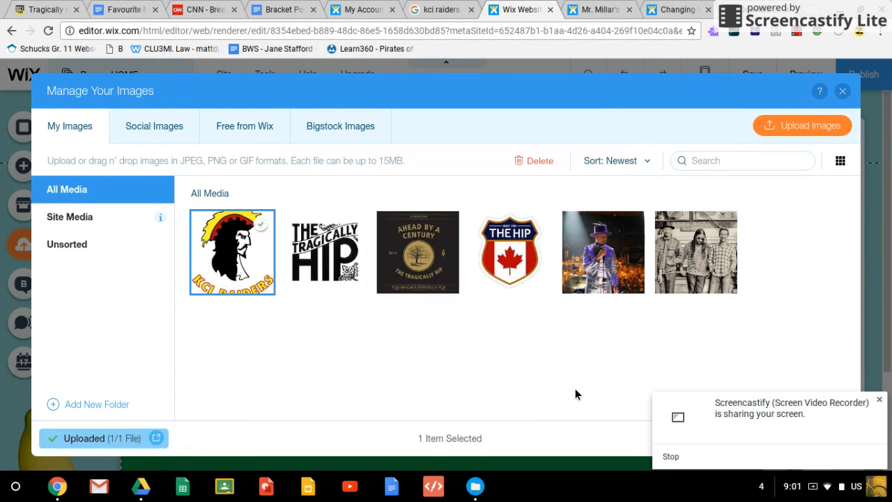
{"action": "mouse_move", "coordinate": [431, 195]}
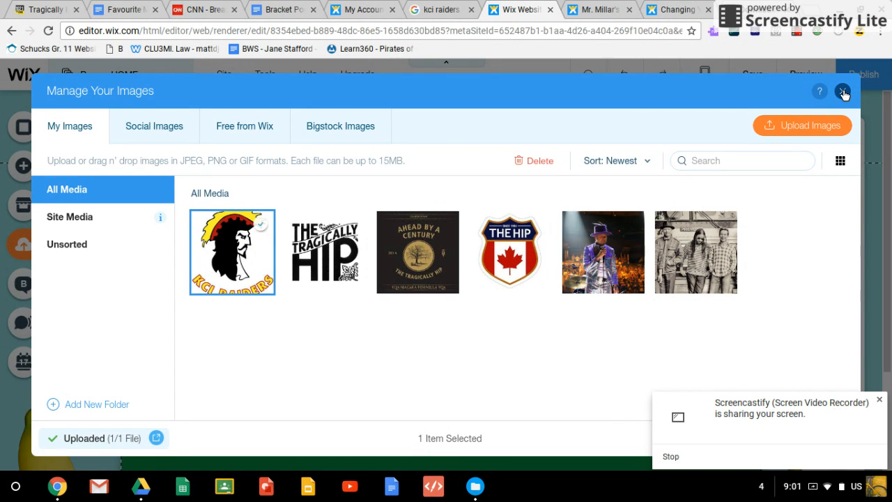
{"action": "left_click", "coordinate": [842, 92]}
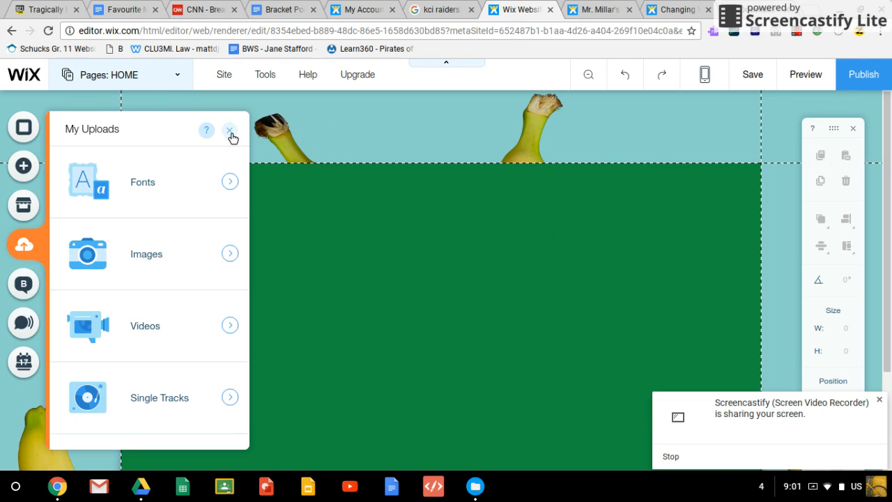
Step: Pick the uploaded KCI Raiders logo from My Image Uploads via Add > Image
{"action": "left_click", "coordinate": [232, 131]}
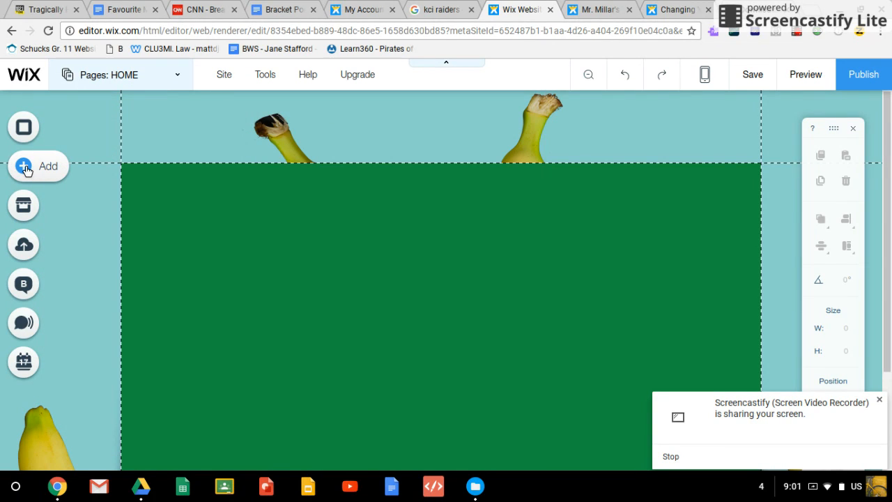
{"action": "left_click", "coordinate": [24, 166]}
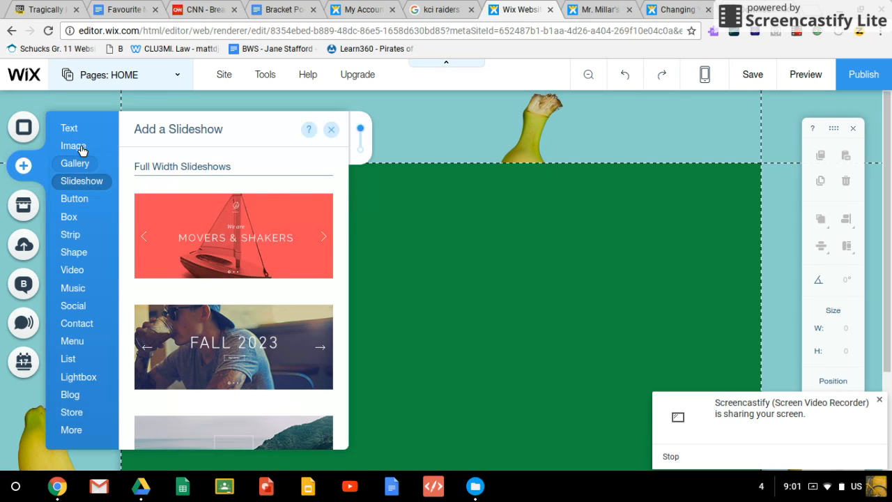
{"action": "left_click", "coordinate": [72, 147]}
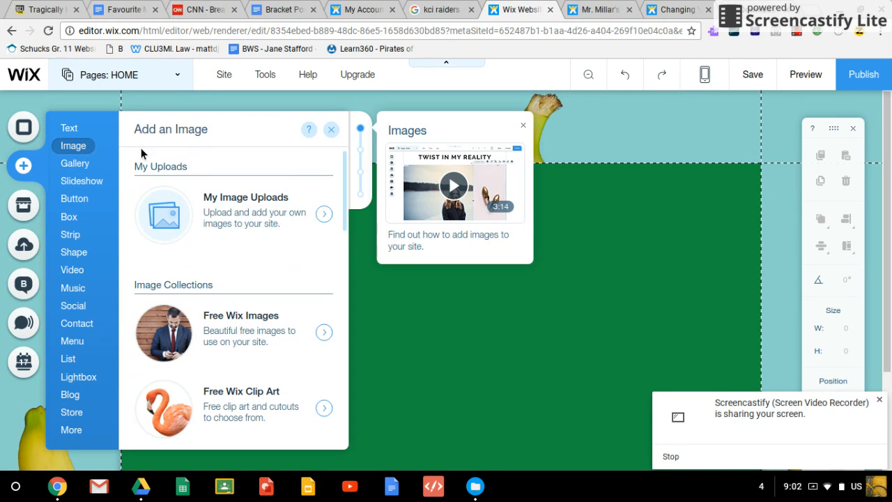
{"action": "mouse_move", "coordinate": [248, 213]}
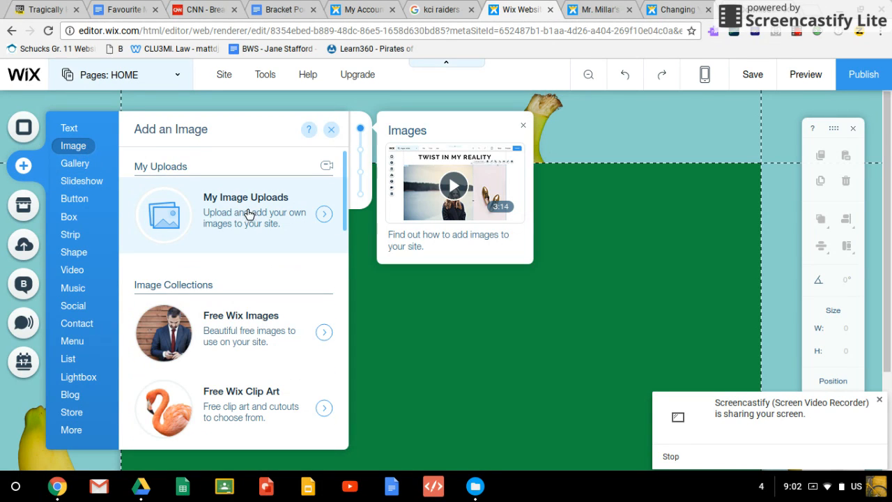
{"action": "mouse_move", "coordinate": [214, 218]}
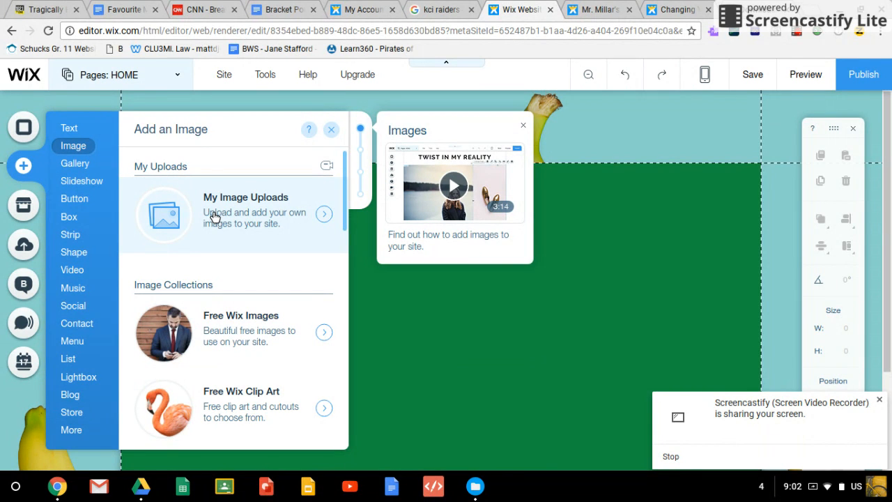
{"action": "mouse_move", "coordinate": [223, 208]}
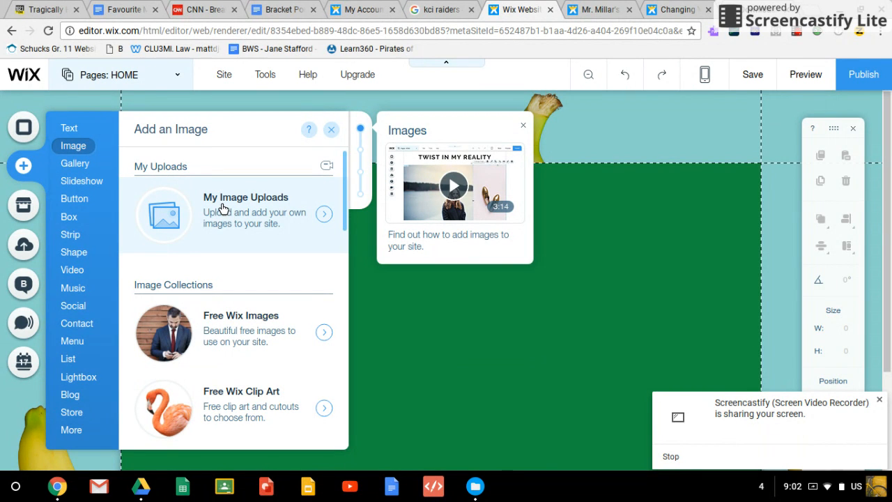
{"action": "left_click", "coordinate": [223, 209]}
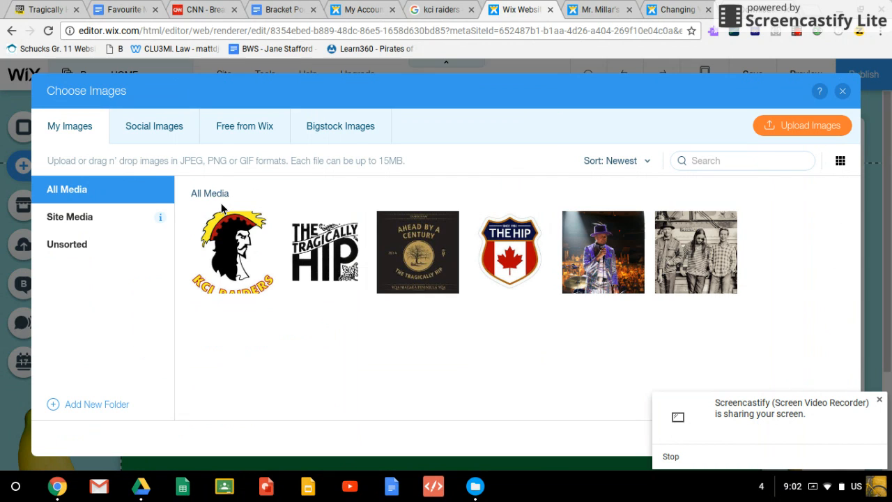
{"action": "mouse_move", "coordinate": [232, 253]}
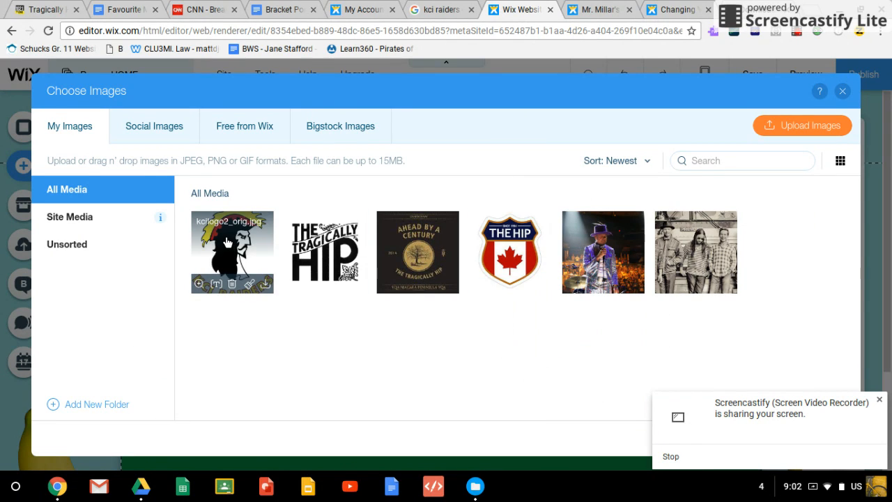
{"action": "left_click", "coordinate": [232, 252]}
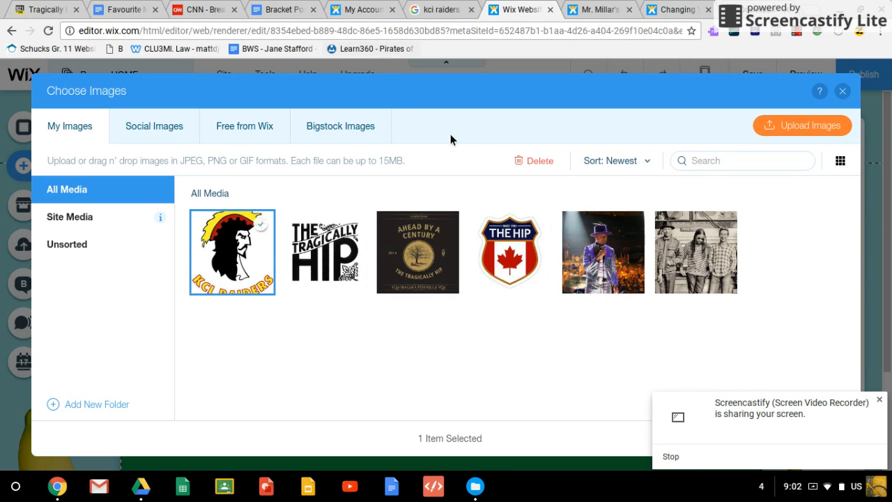
{"action": "mouse_move", "coordinate": [543, 83]}
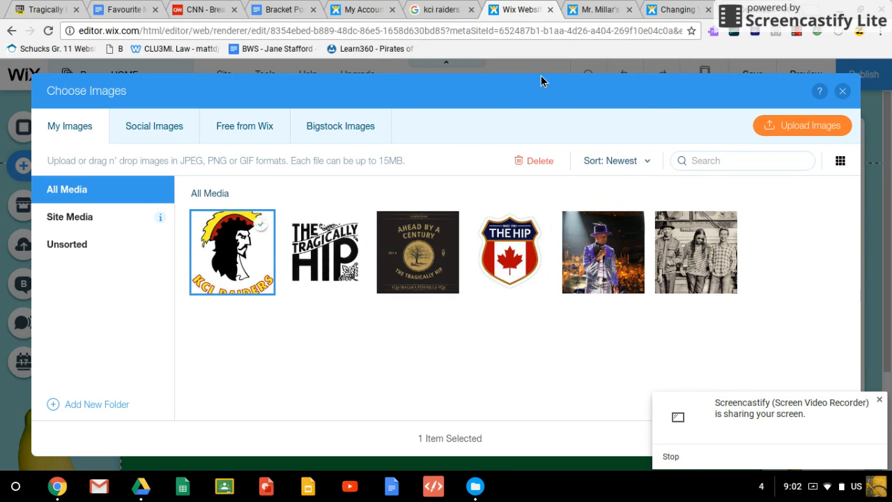
{"action": "mouse_move", "coordinate": [281, 433]}
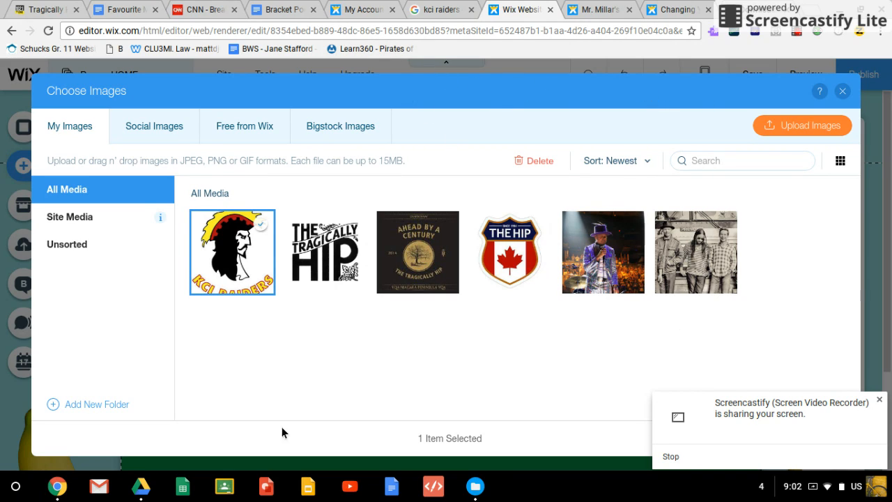
{"action": "mouse_move", "coordinate": [231, 252]}
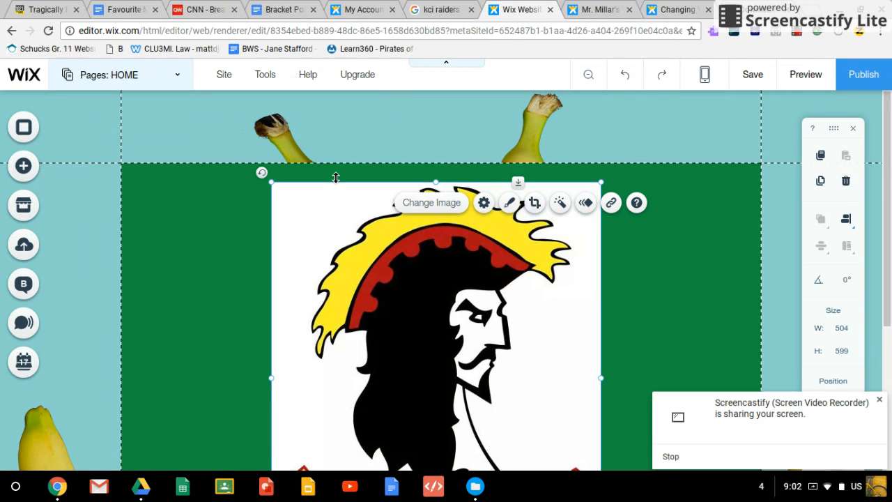
Step: Place the logo on the green section and resize it to about 187 × 222
{"action": "scroll", "scroll_direction": "down", "scroll_amount": 3}
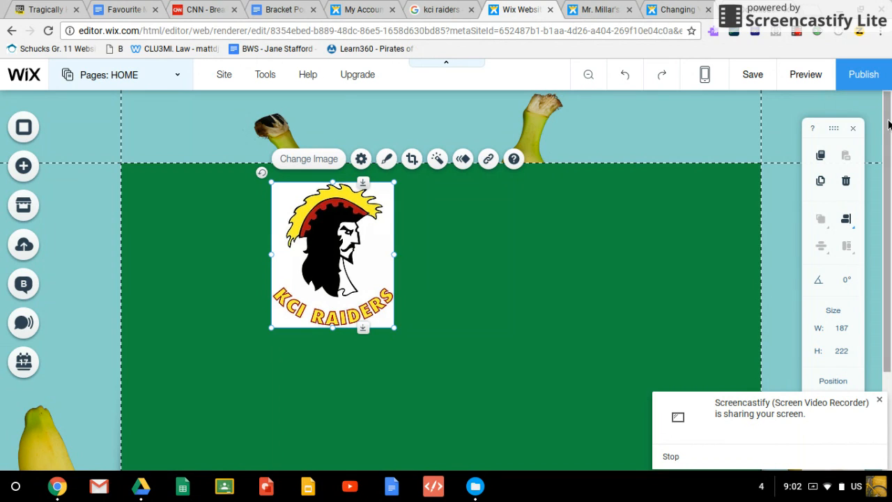
{"action": "mouse_move", "coordinate": [885, 131]}
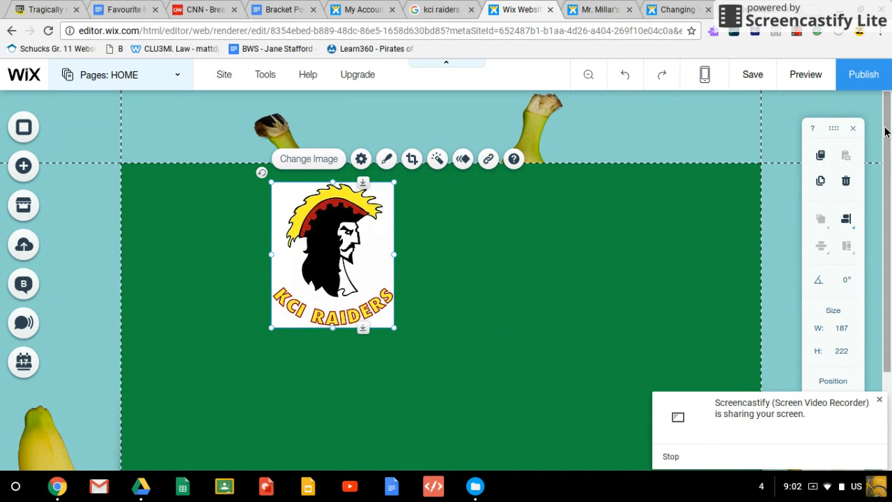